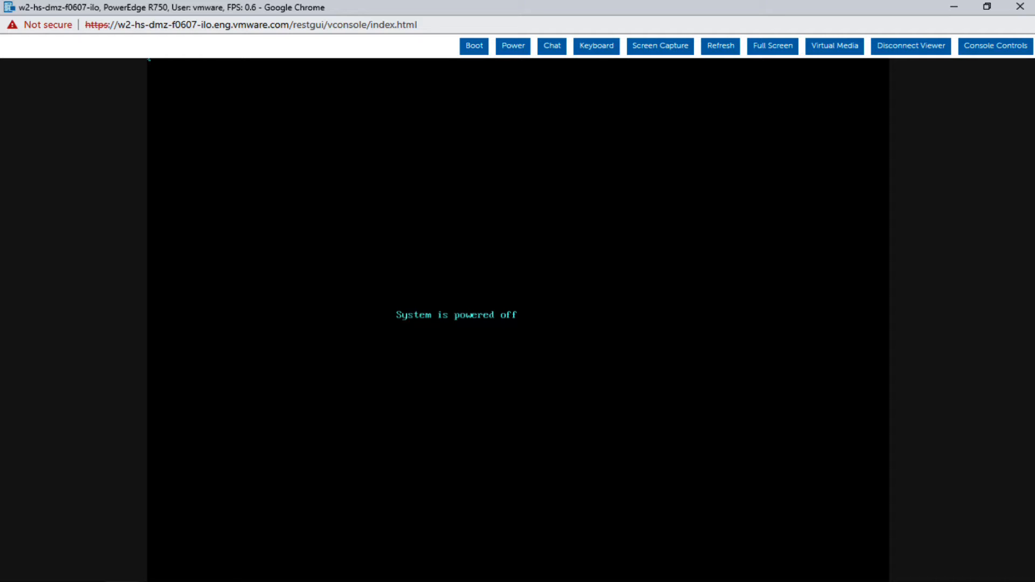
mouse_move(544, 27)
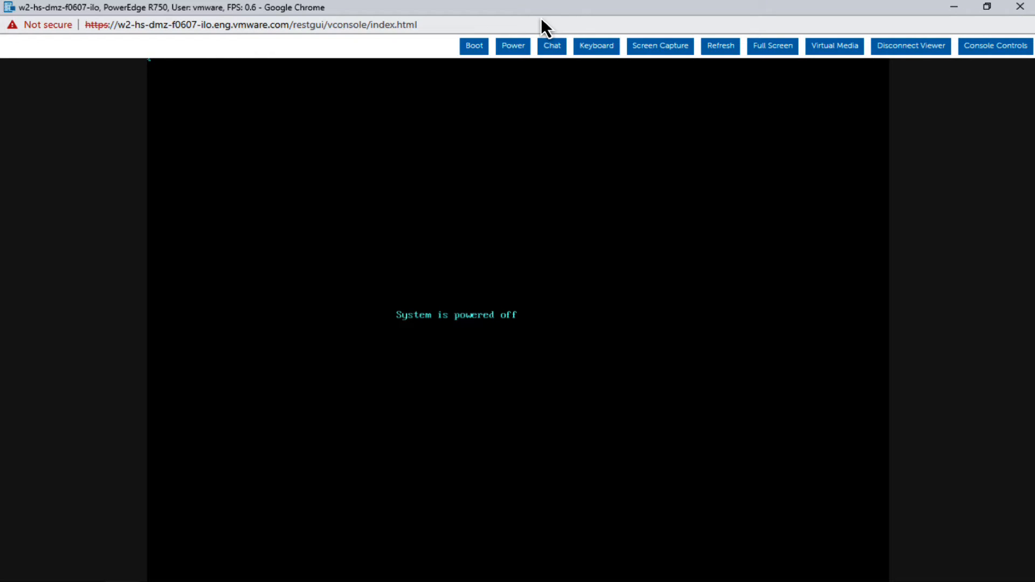
mouse_move(993, 59)
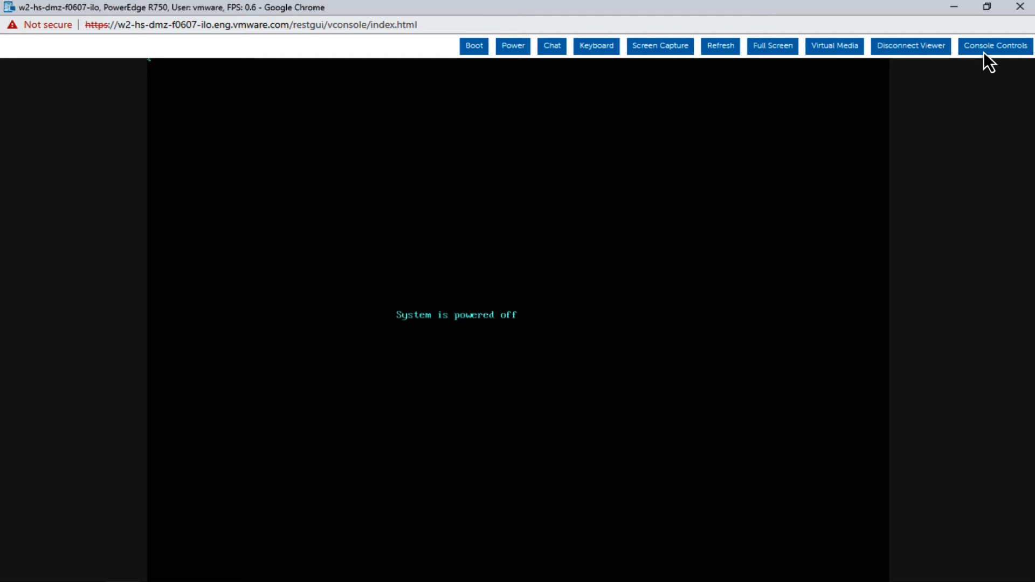
- Connect virtual media and map the VMvisor ESXi 8.0 installer ISO as the virtual CD/DVD
left_click(832, 46)
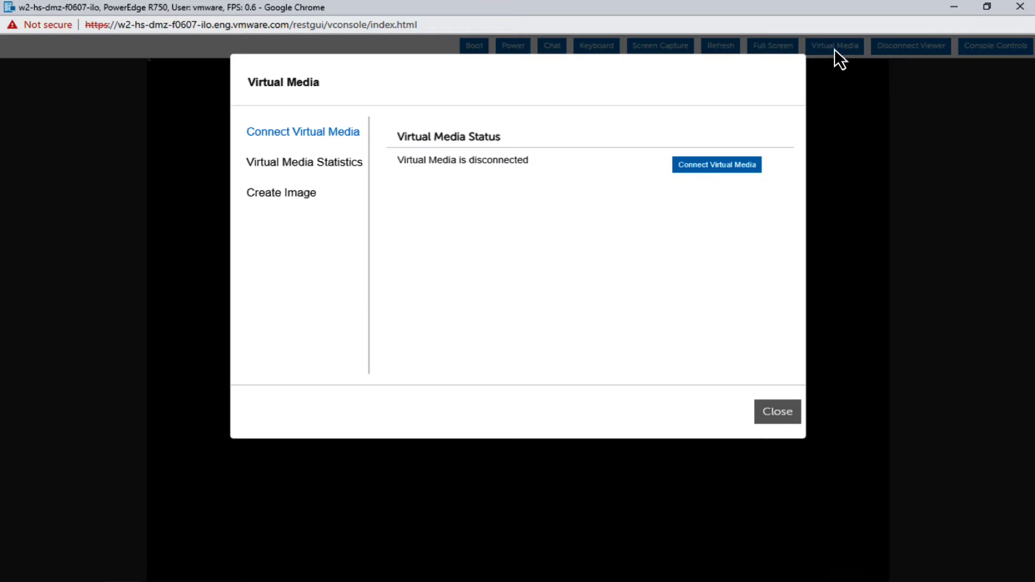
left_click(716, 164)
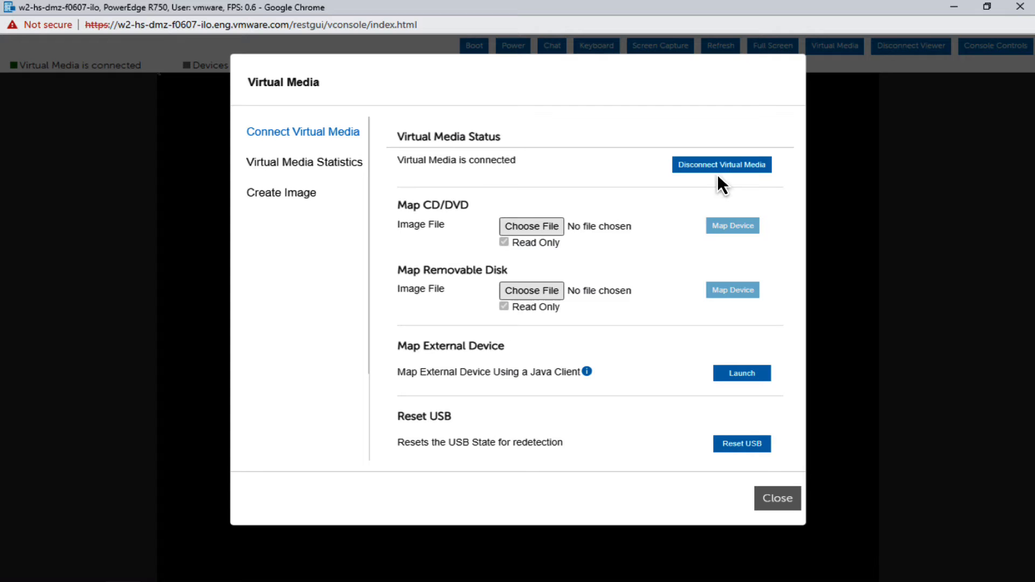
left_click(530, 227)
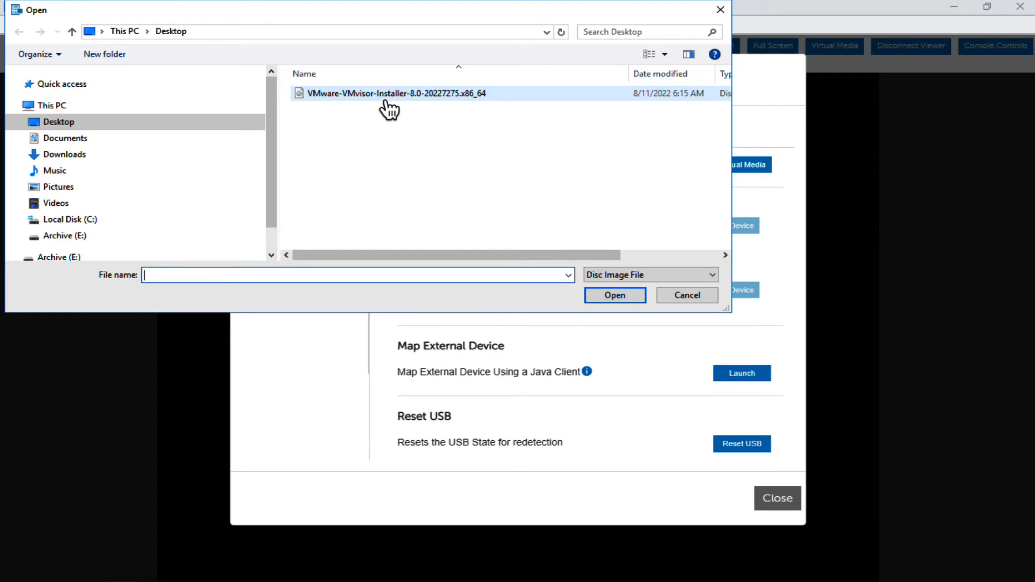
left_click(394, 93)
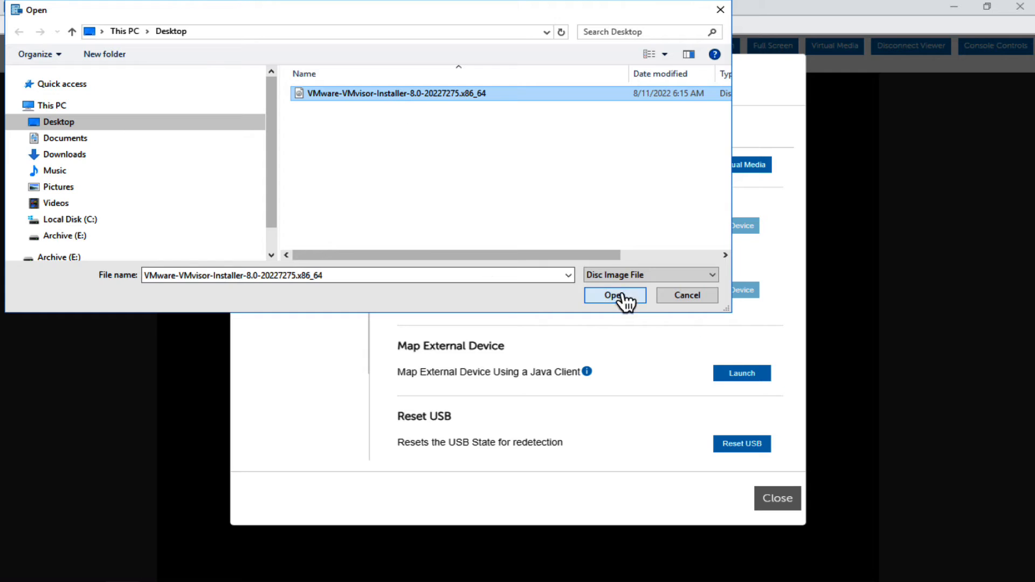
left_click(613, 295)
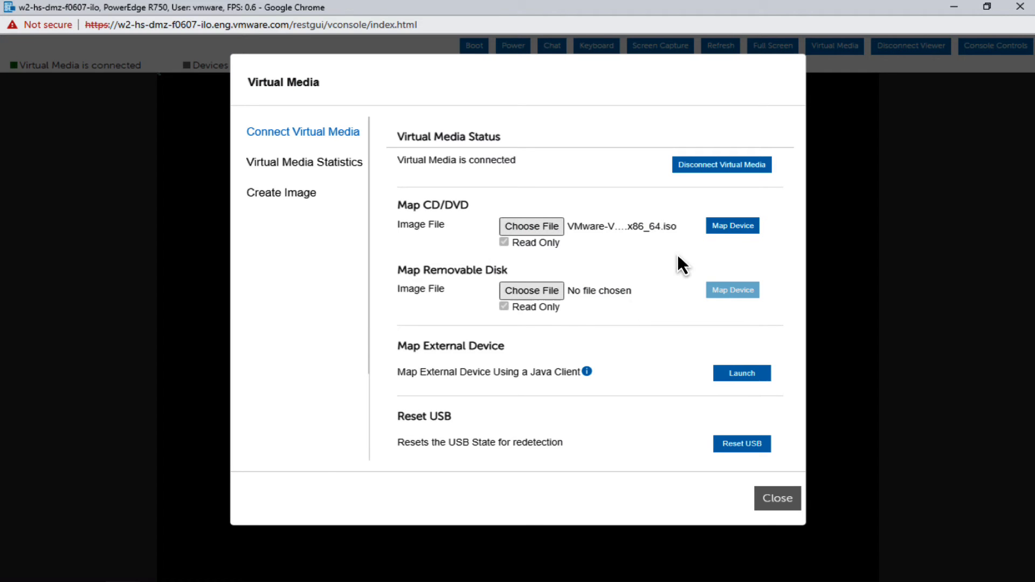
left_click(731, 225)
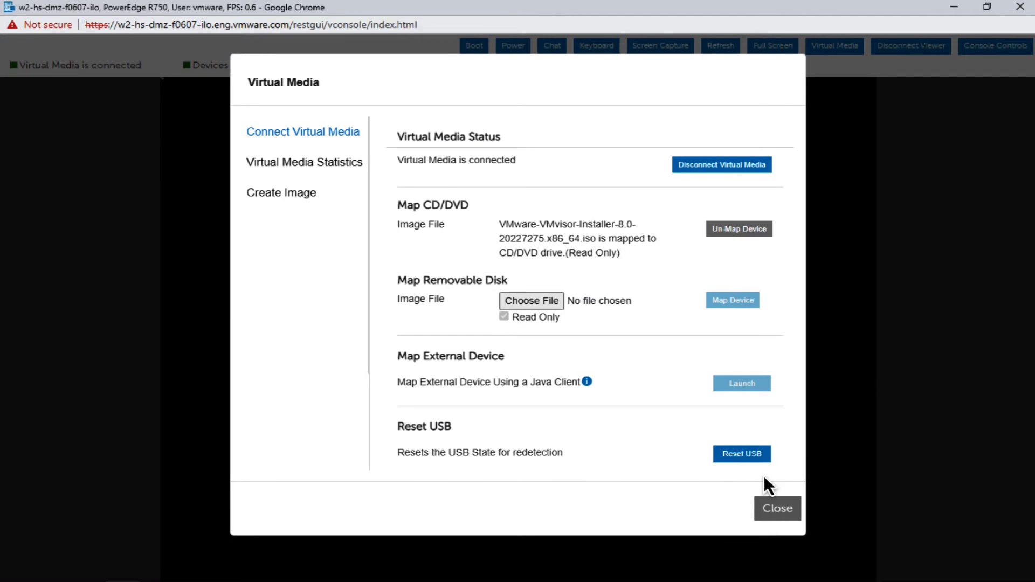
mouse_move(782, 488)
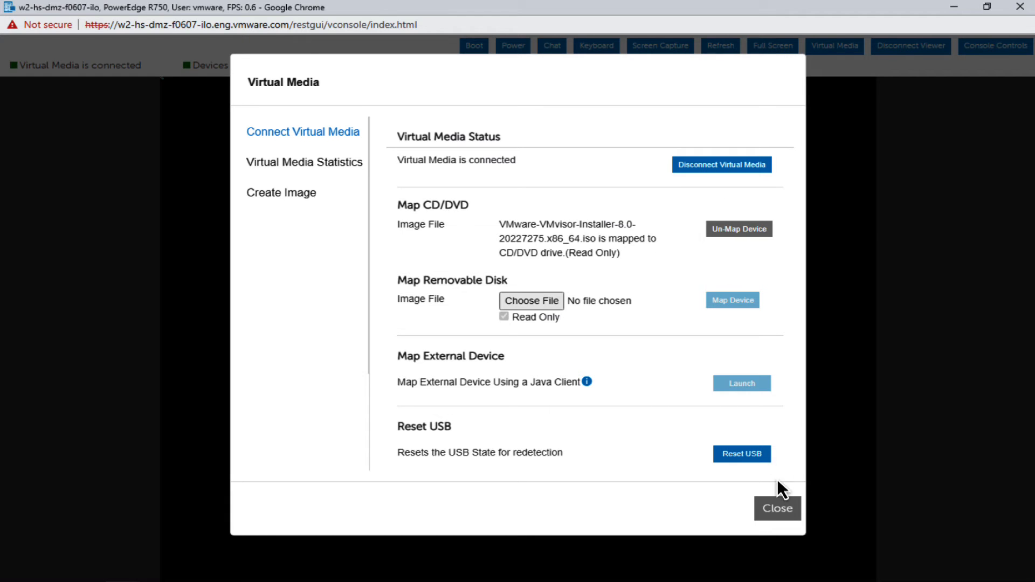
- Set next boot to Virtual CD/DVD/ISO, confirm it, and power on the system
left_click(473, 45)
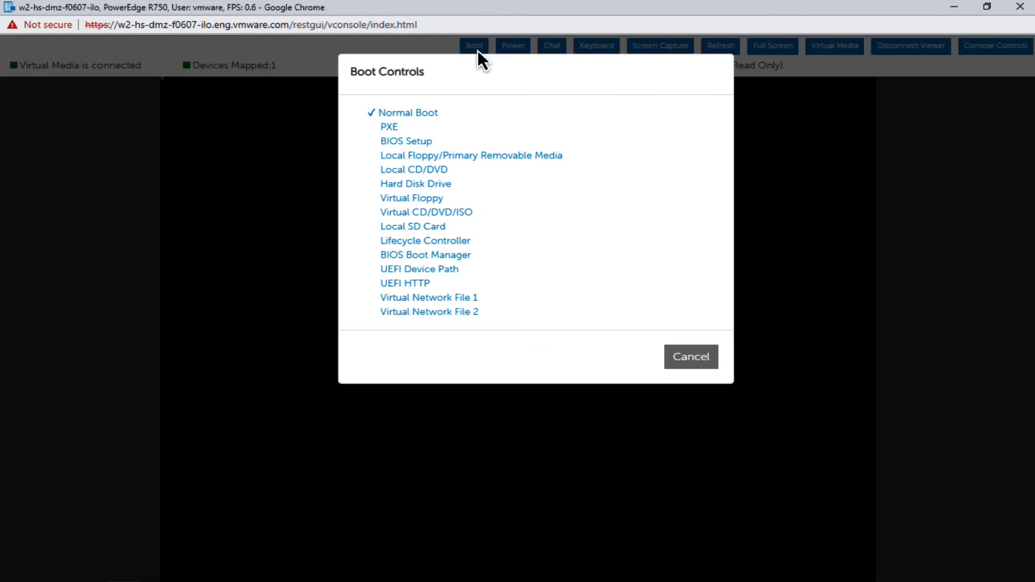
mouse_move(427, 224)
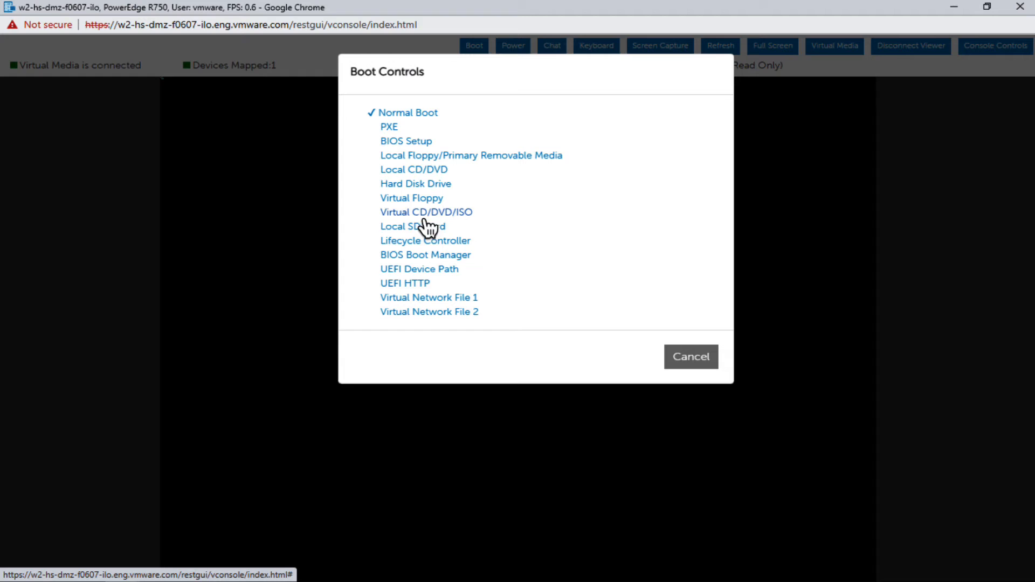
mouse_move(436, 227)
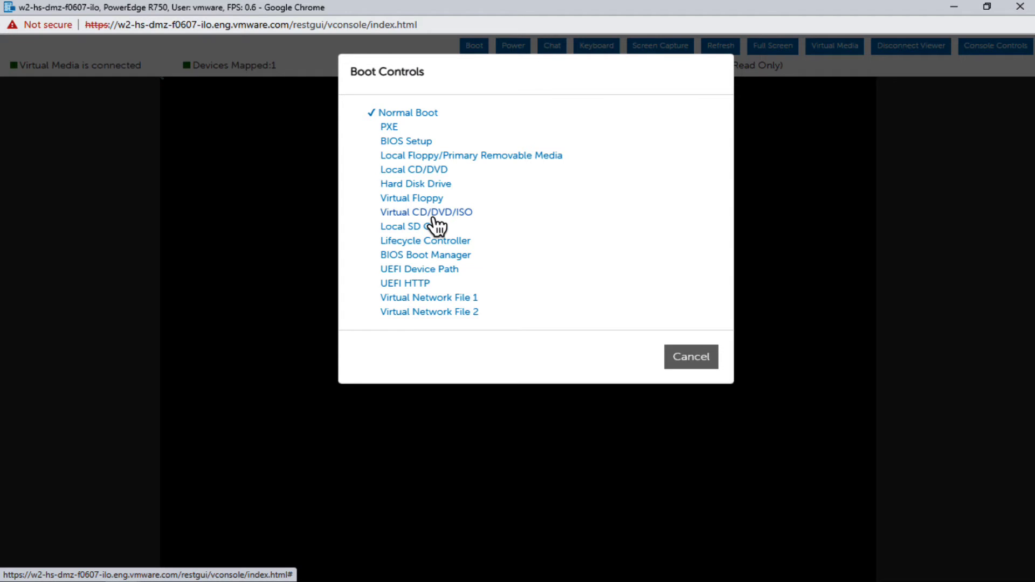
left_click(425, 211)
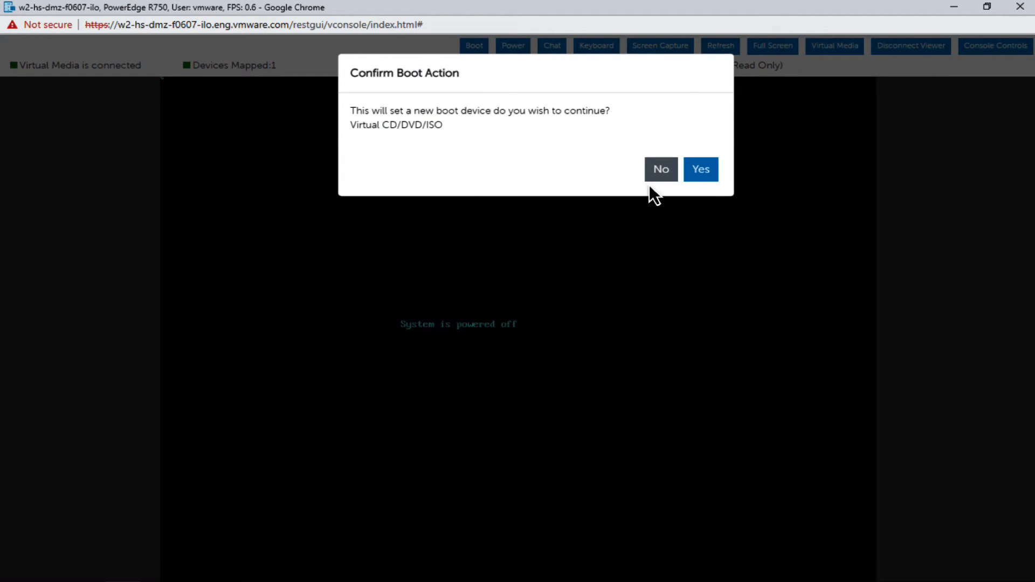
left_click(699, 168)
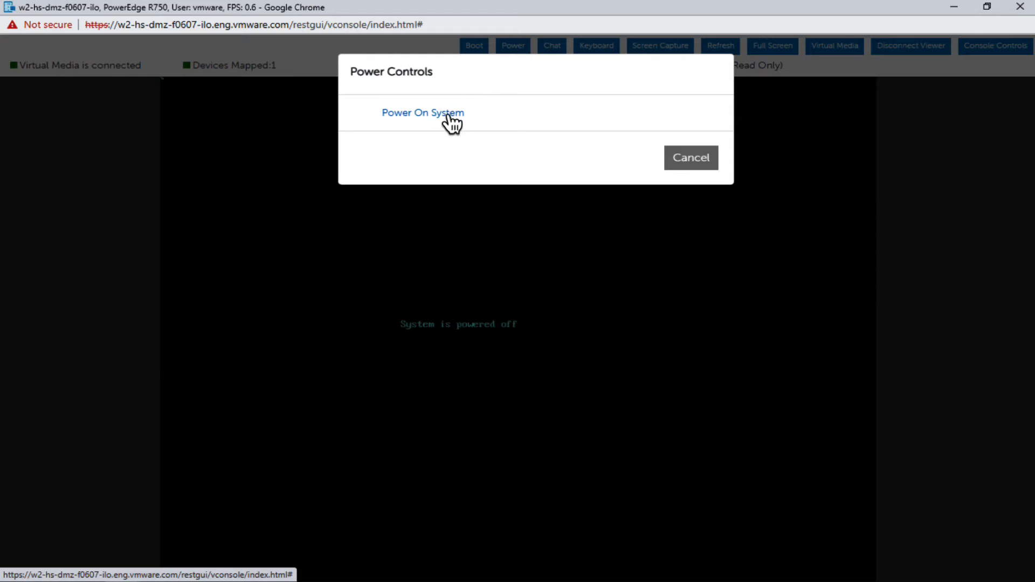
left_click(422, 112)
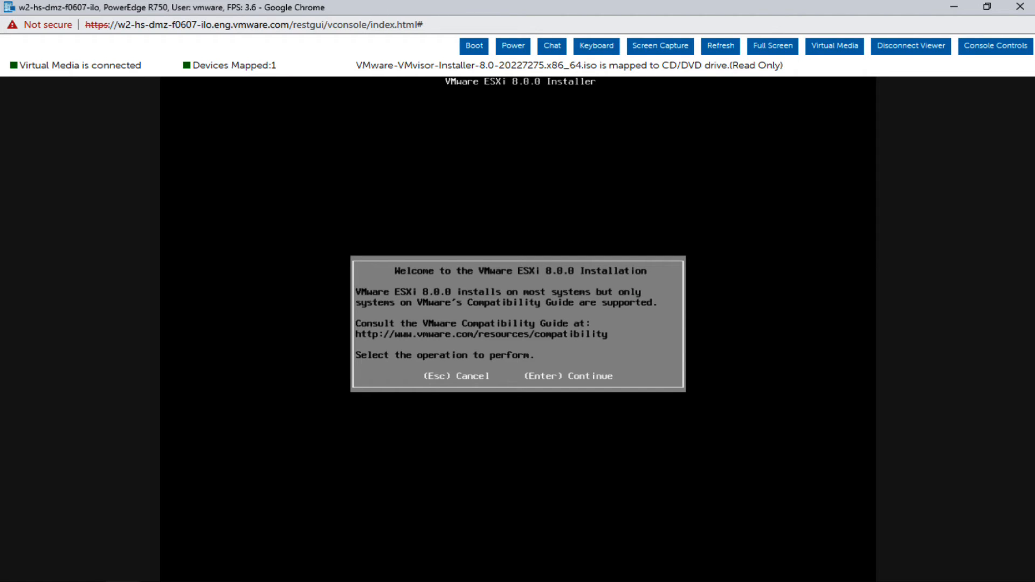
mouse_move(603, 400)
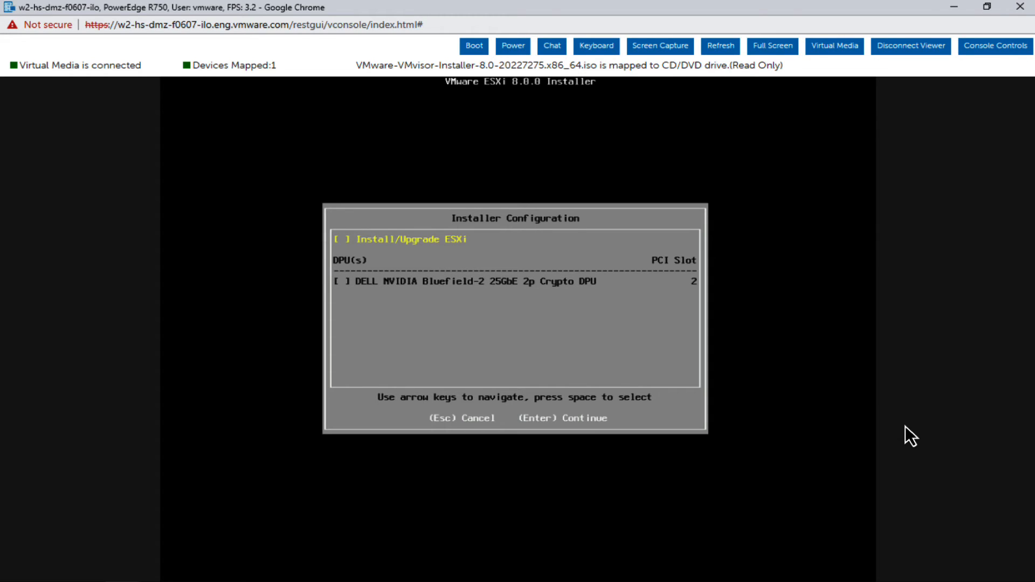
- Mark Install/Upgrade ESXi and the slot-2 BlueField-2 DPU, then continue
key("space")
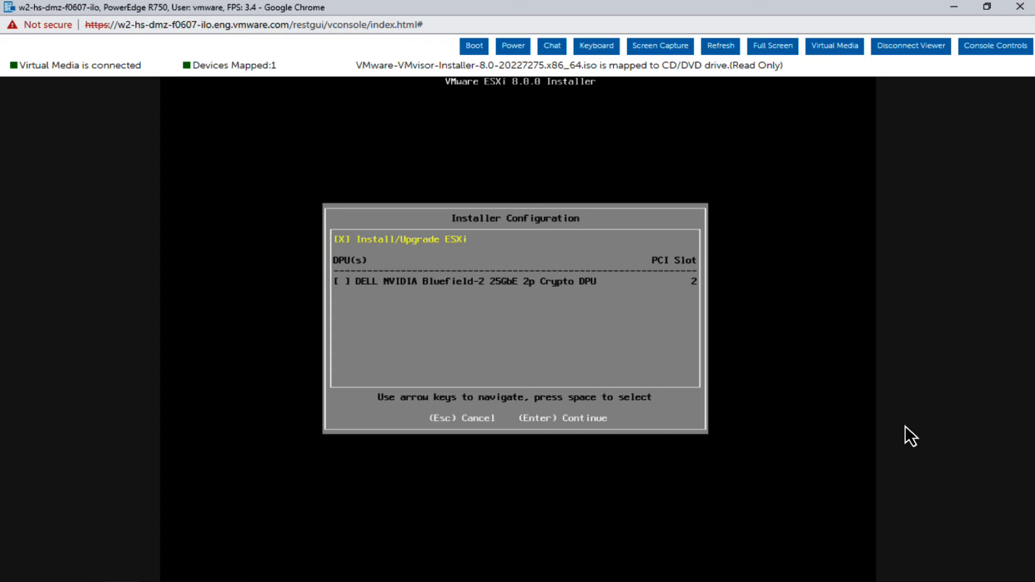
key("Down")
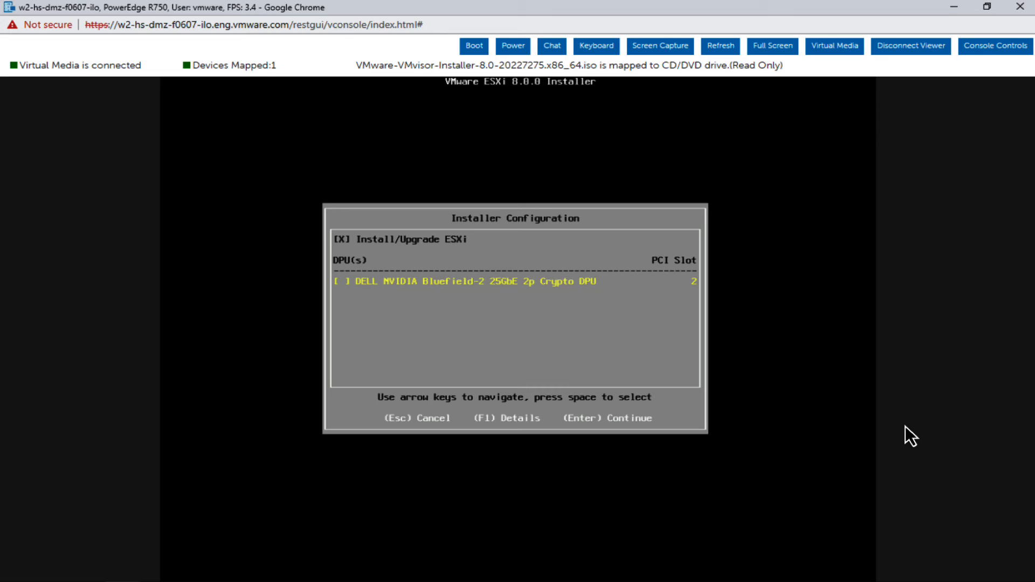
key("space")
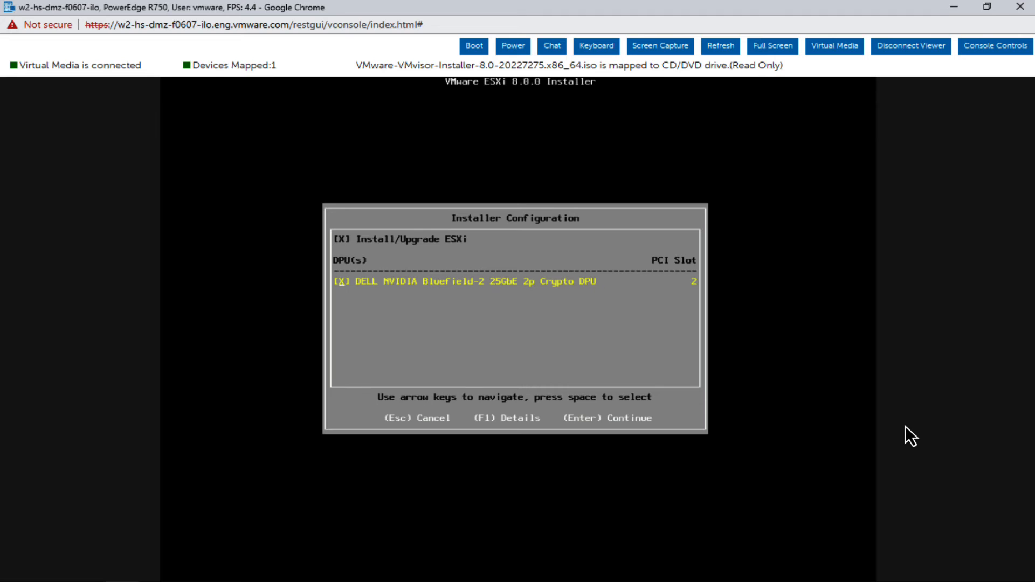
key("Return")
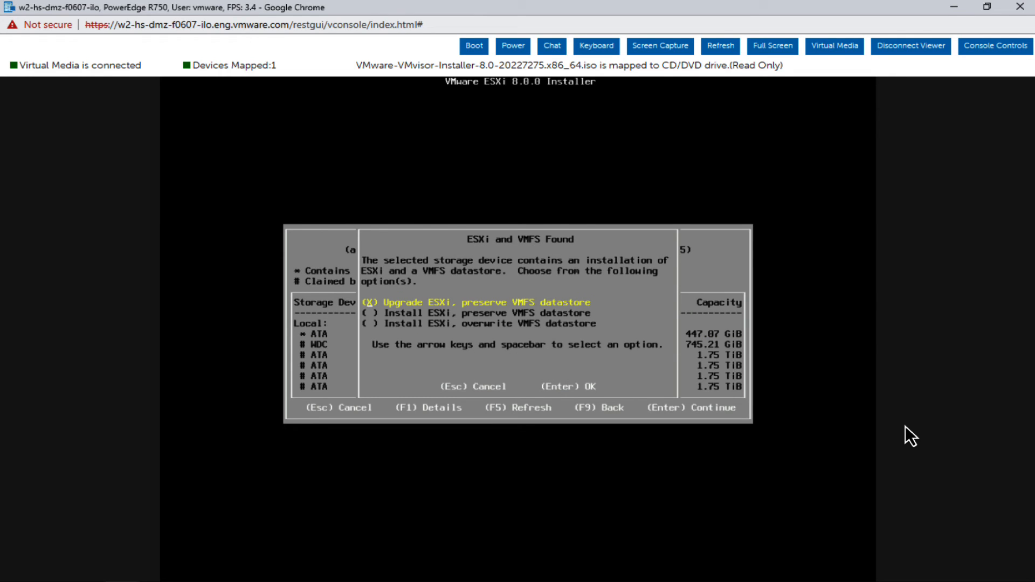
- Choose overwrite VMFS datastore, keep US Default keyboard, and set the root password
key("Down")
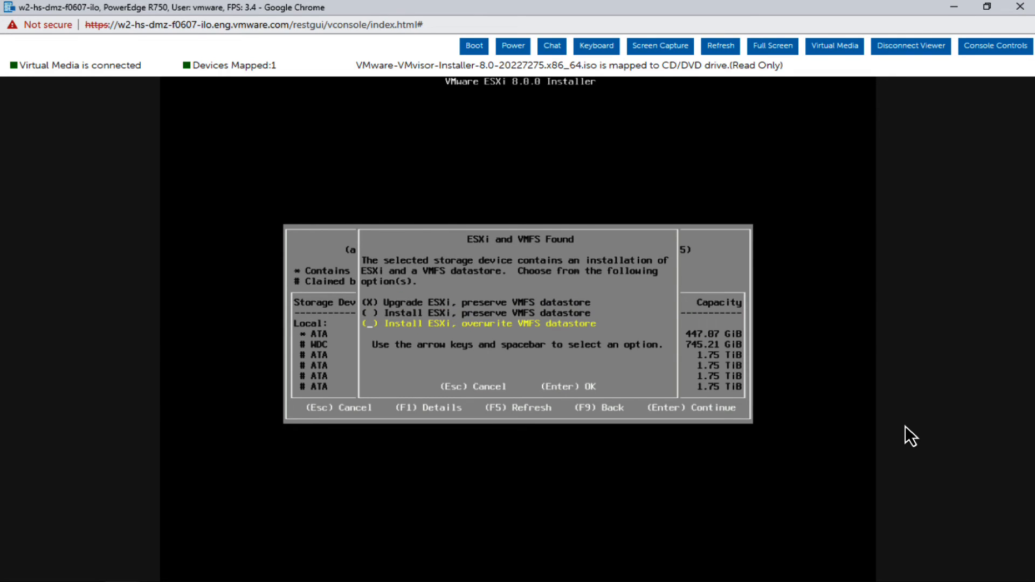
key("space")
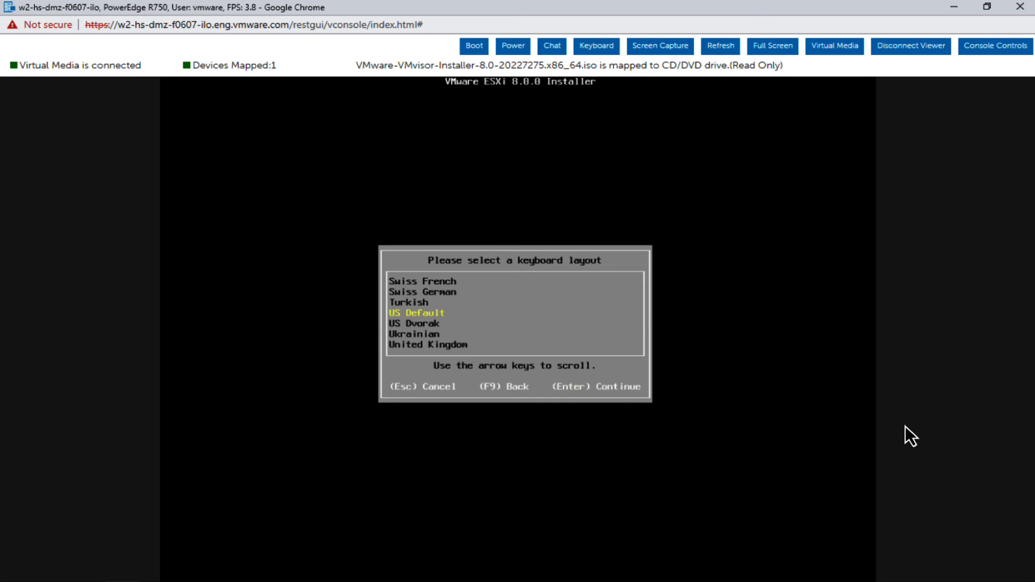
key("Return")
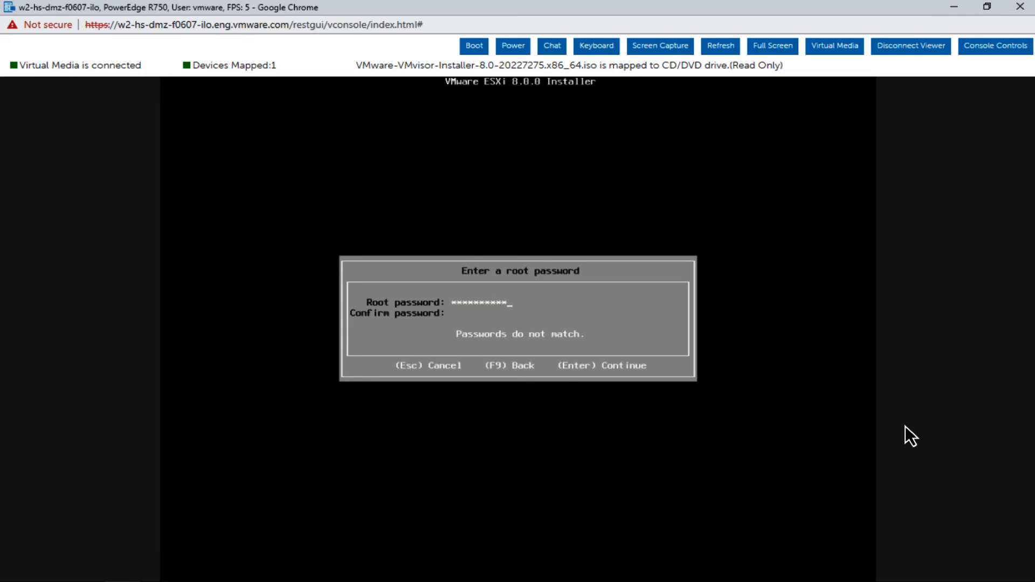
type("**")
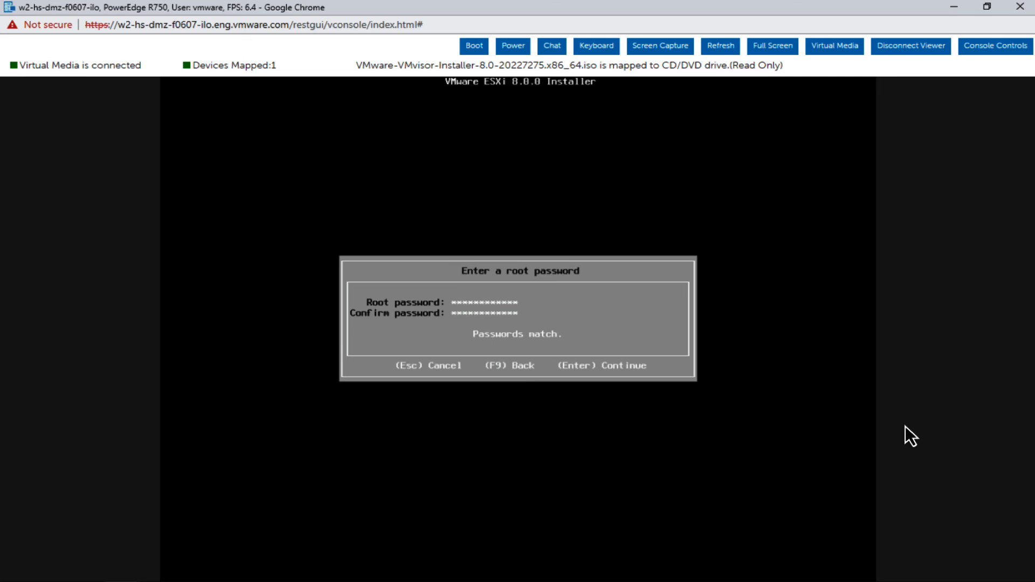
key("Return")
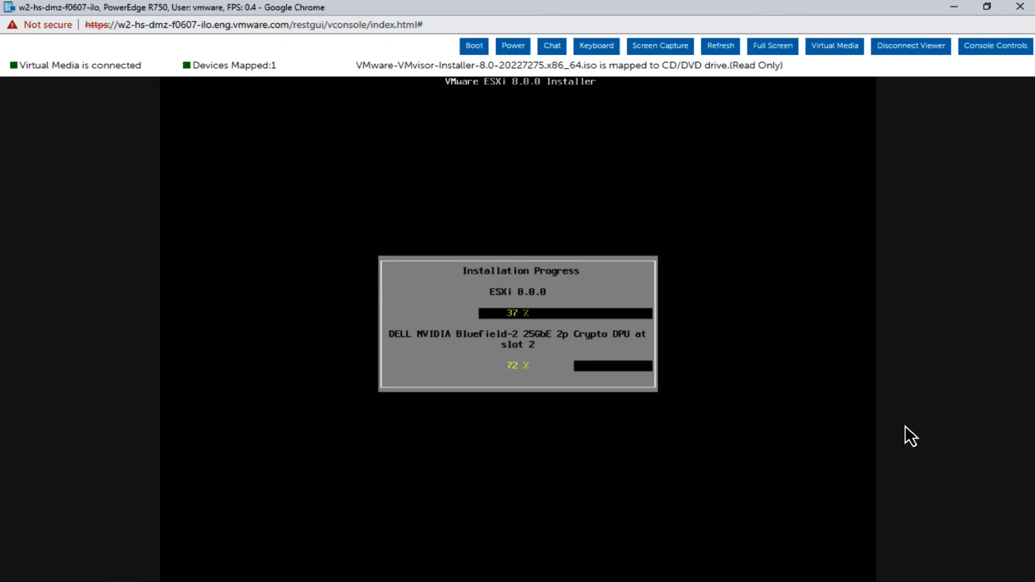